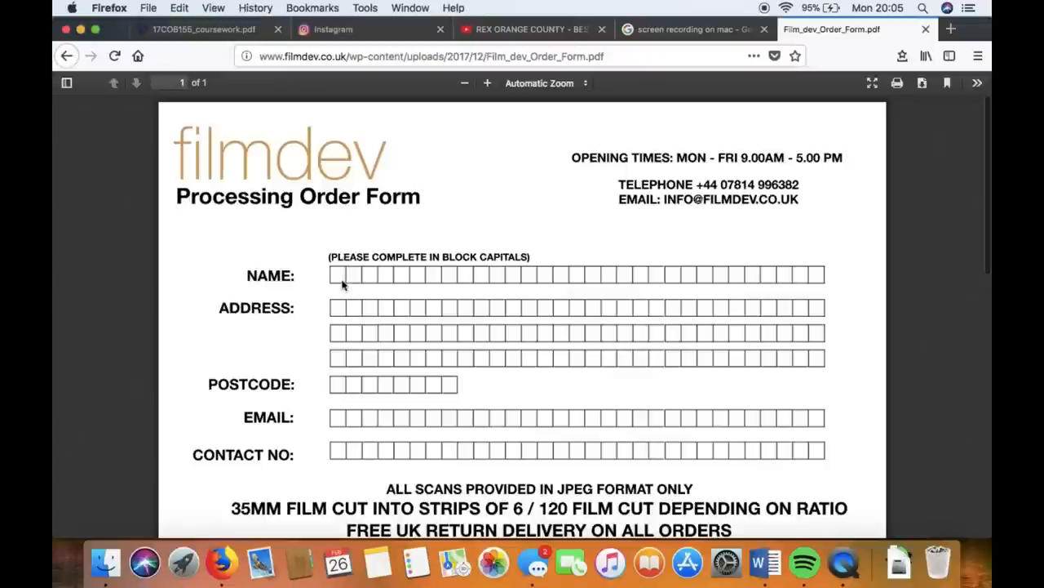
pyautogui.scroll(-3)
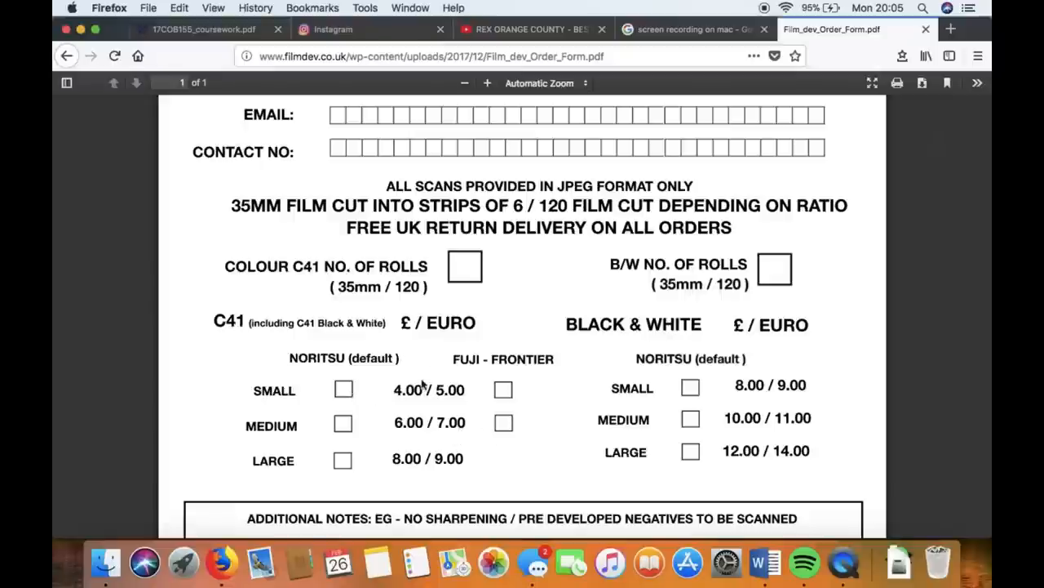
pyautogui.moveTo(590, 383)
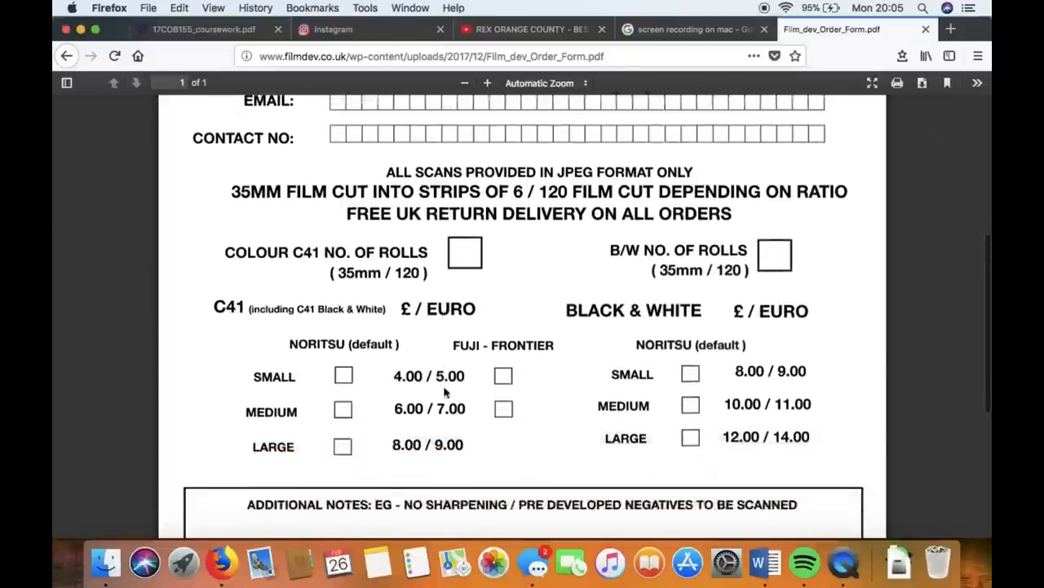
pyautogui.scroll(-3)
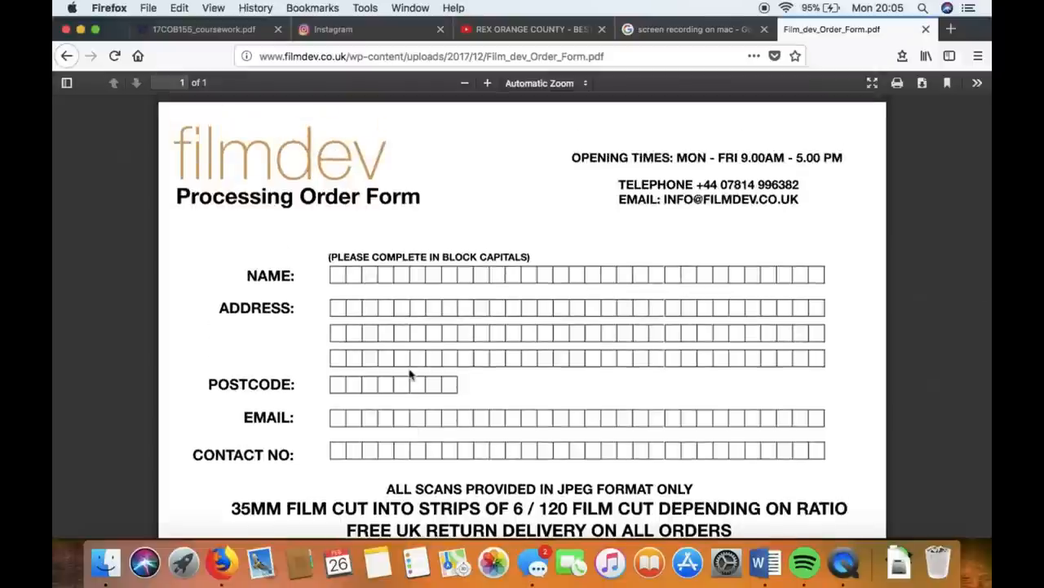
pyautogui.scroll(-3)
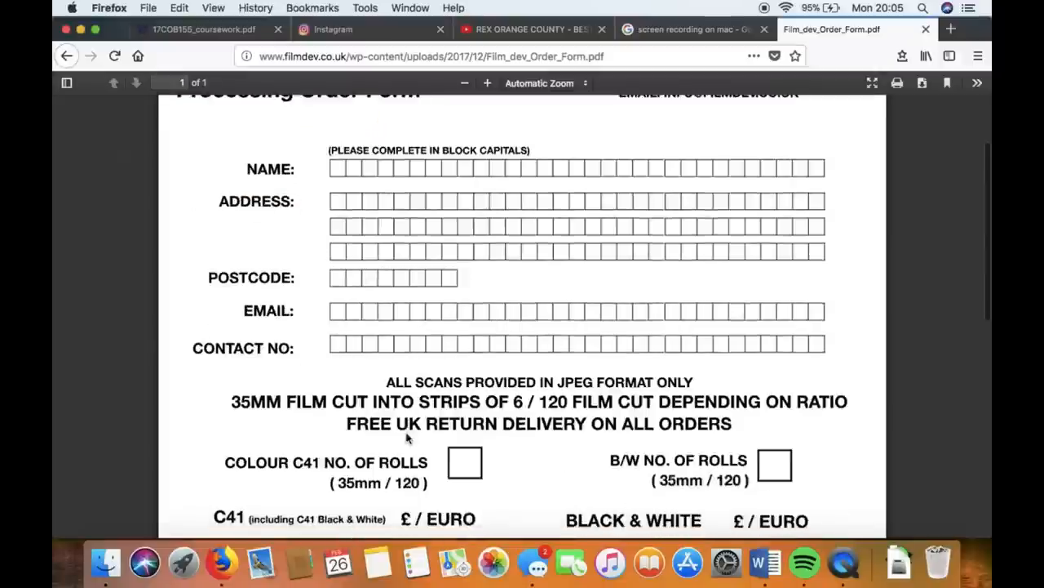
pyautogui.scroll(-3)
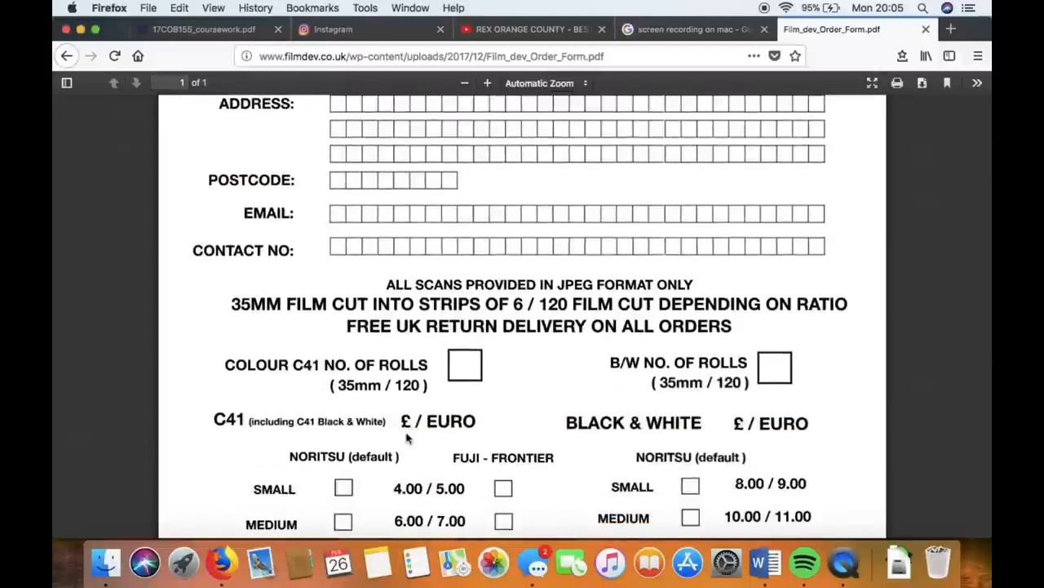